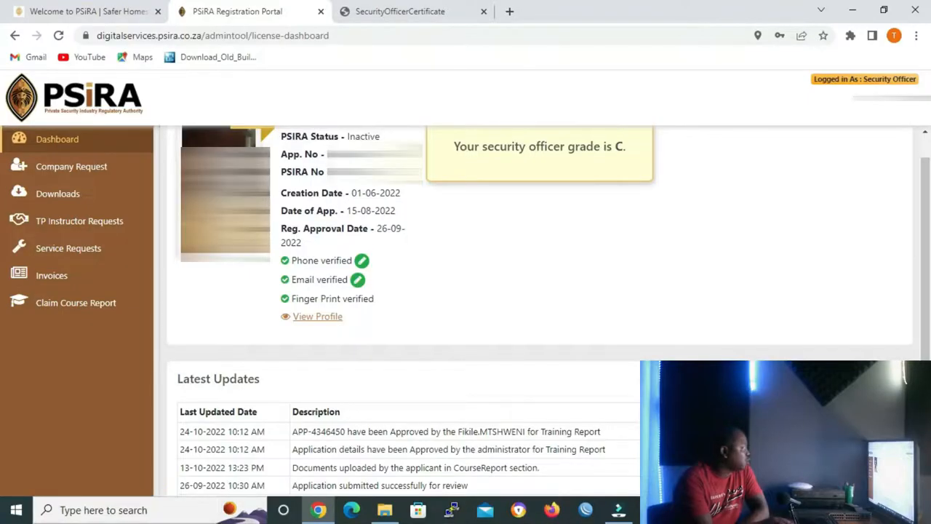
pyautogui.moveTo(67, 248)
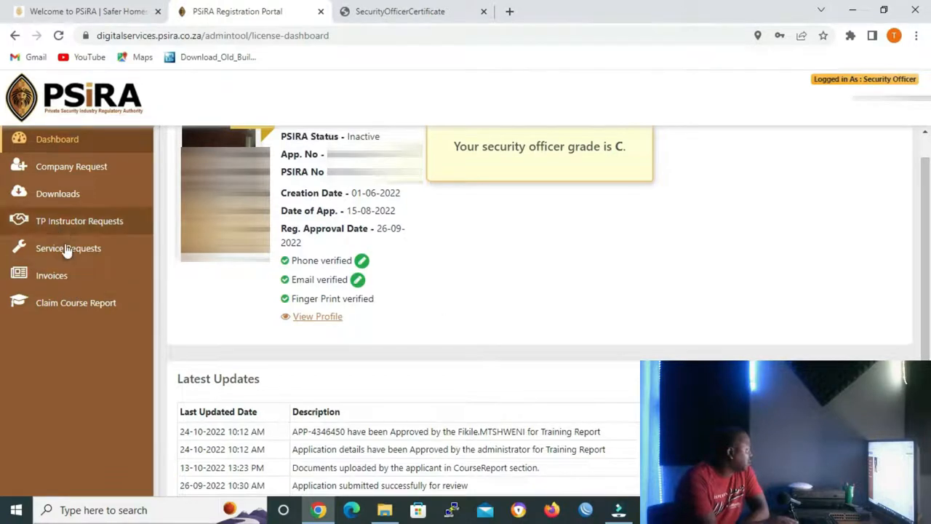
pyautogui.moveTo(58, 194)
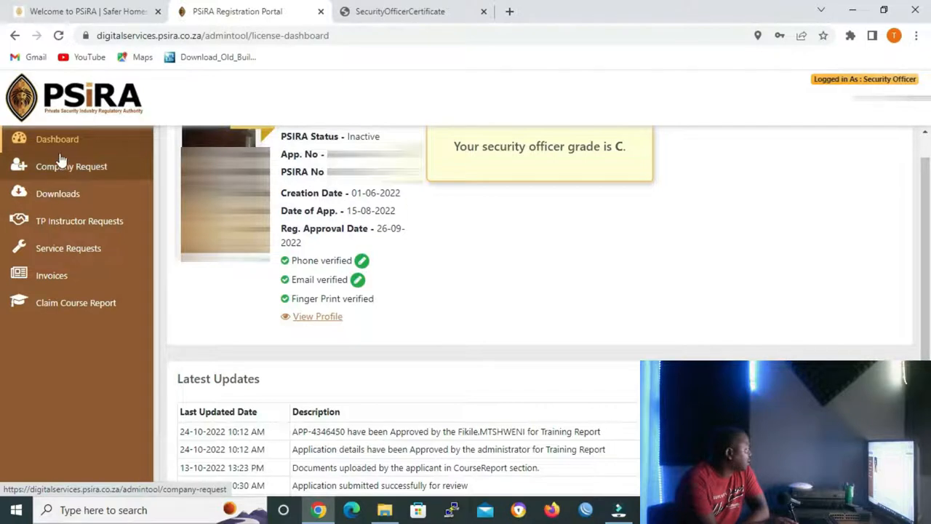
pyautogui.moveTo(65, 142)
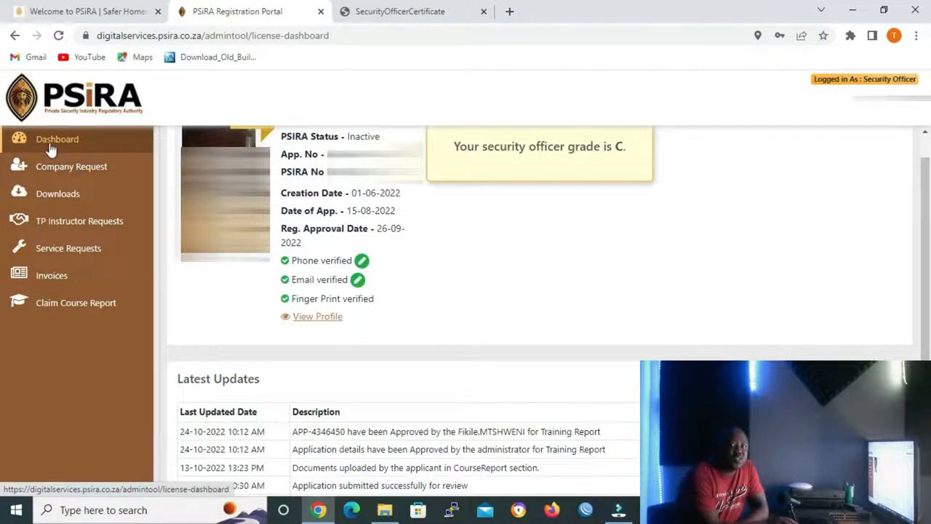
pyautogui.moveTo(287, 422)
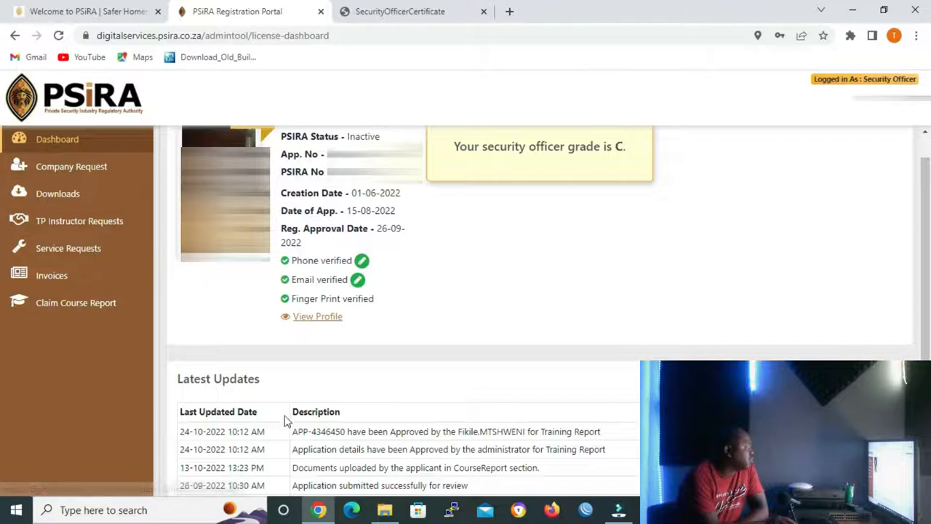
pyautogui.moveTo(592, 283)
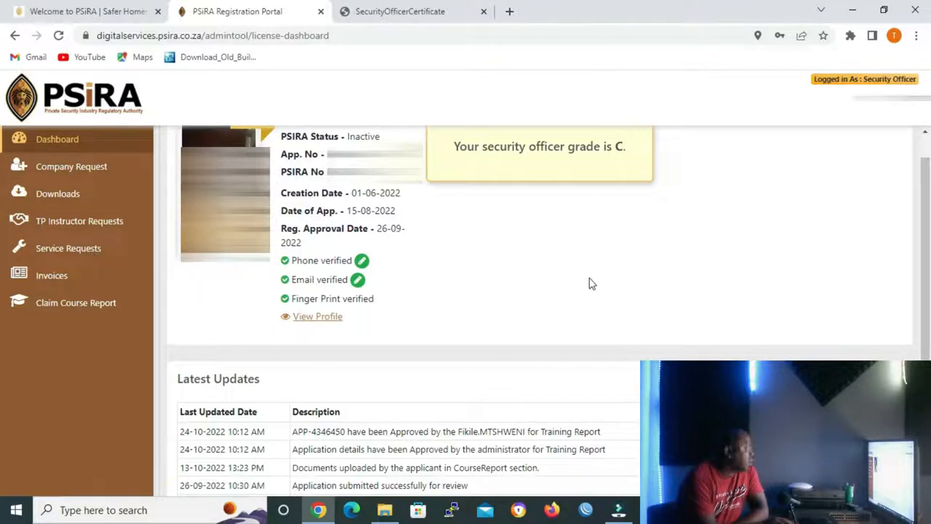
pyautogui.moveTo(573, 267)
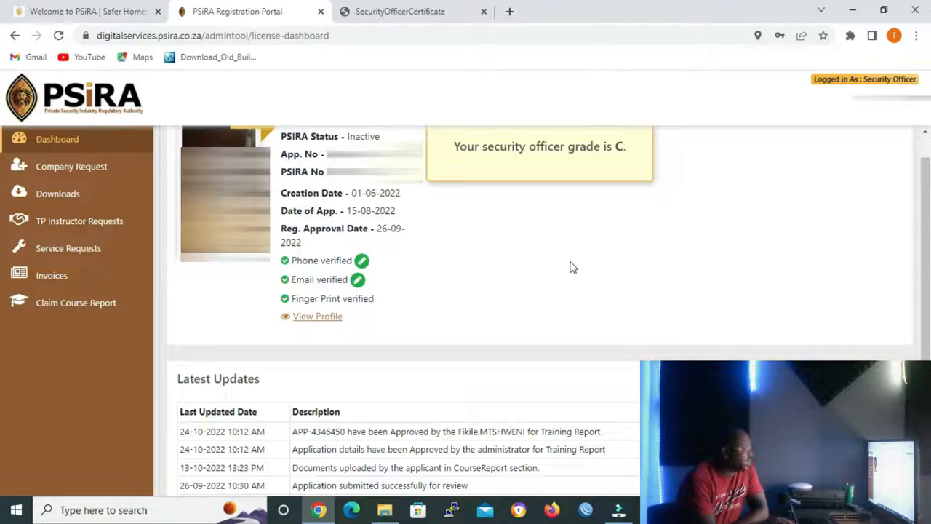
pyautogui.moveTo(201, 398)
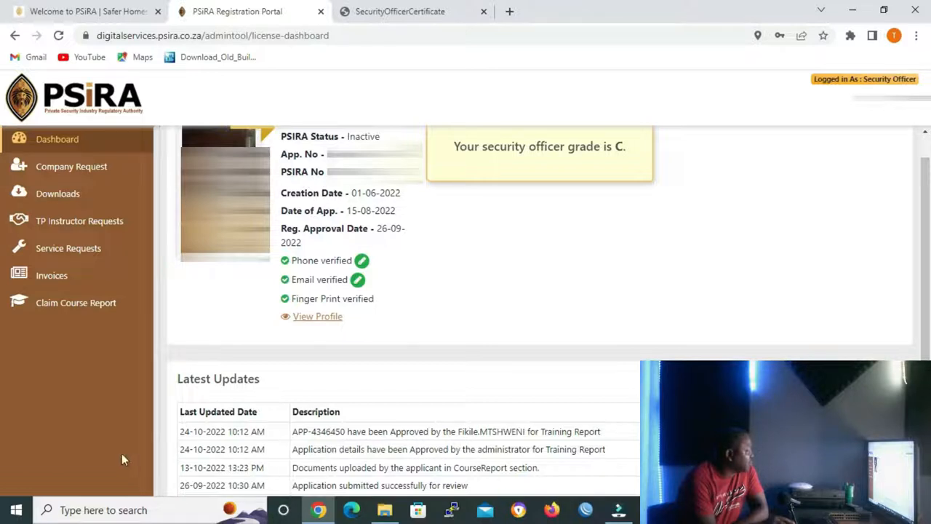
pyautogui.moveTo(230, 449)
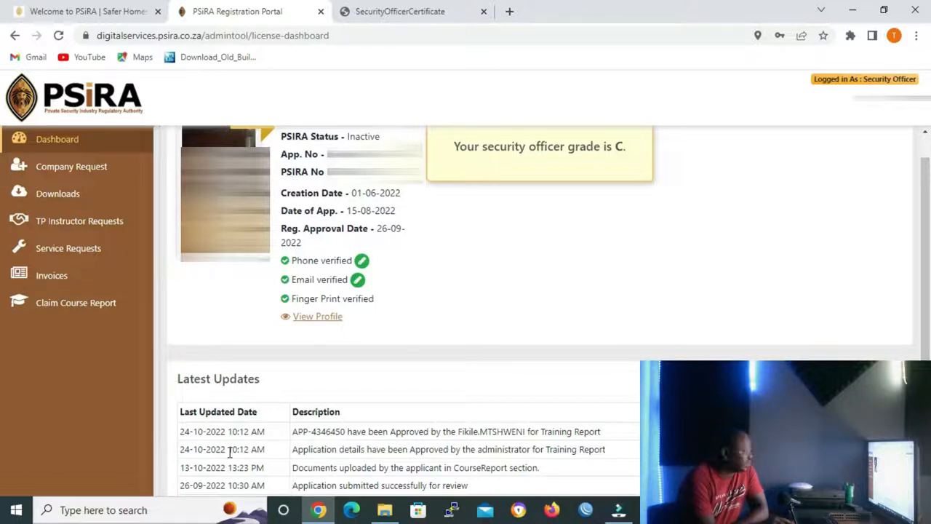
pyautogui.moveTo(540, 181)
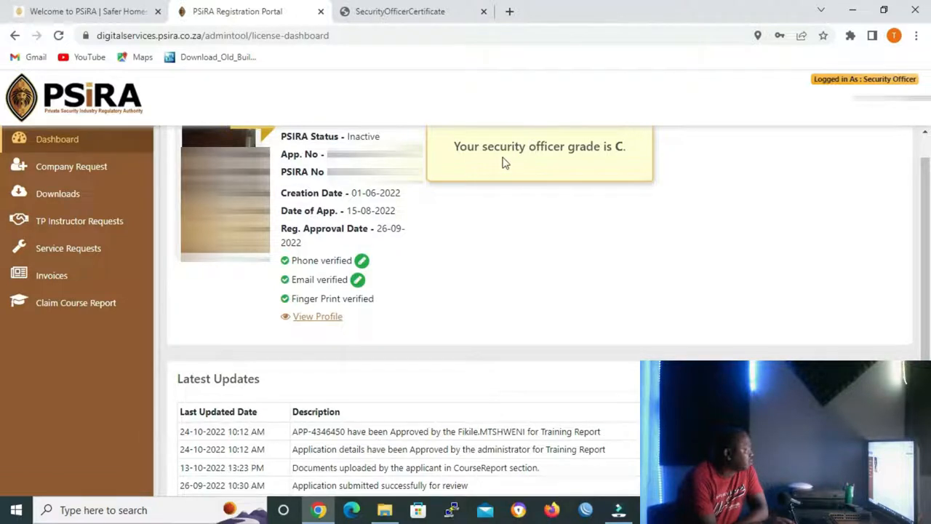
pyautogui.moveTo(628, 163)
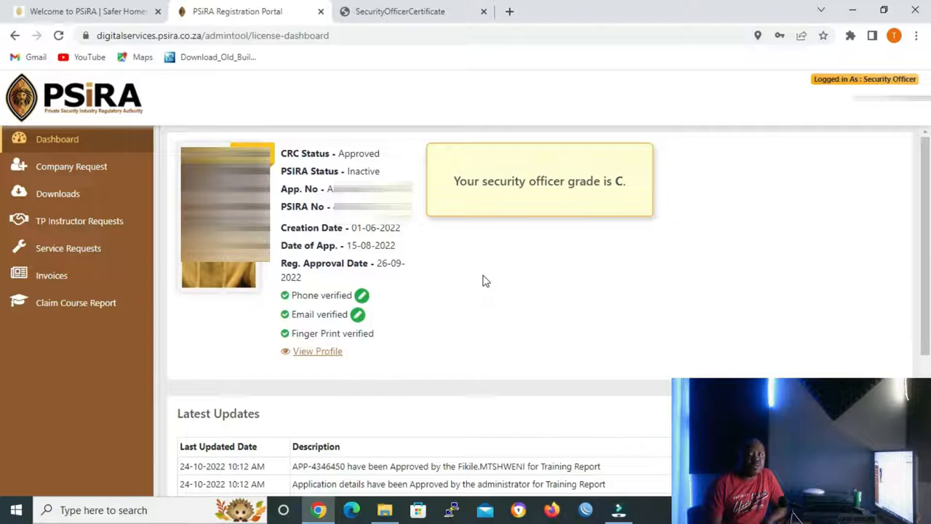
pyautogui.moveTo(504, 268)
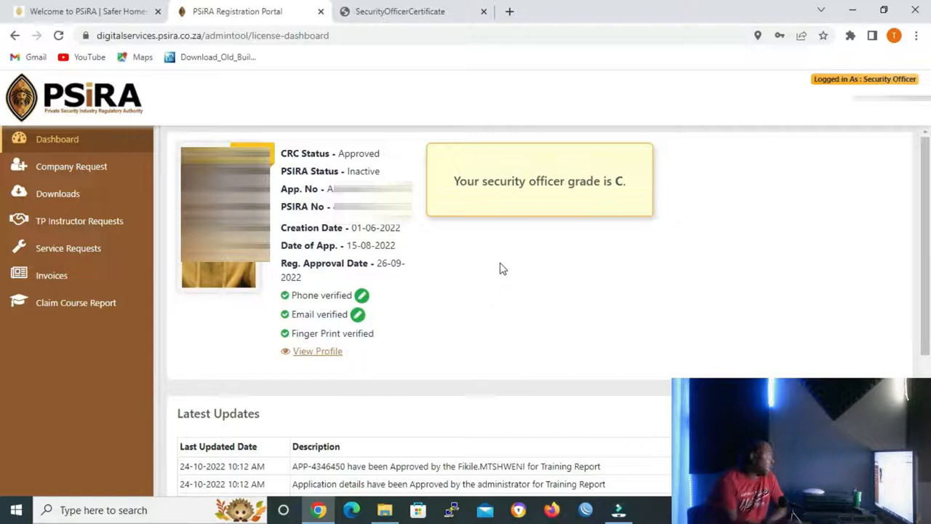
pyautogui.moveTo(102, 173)
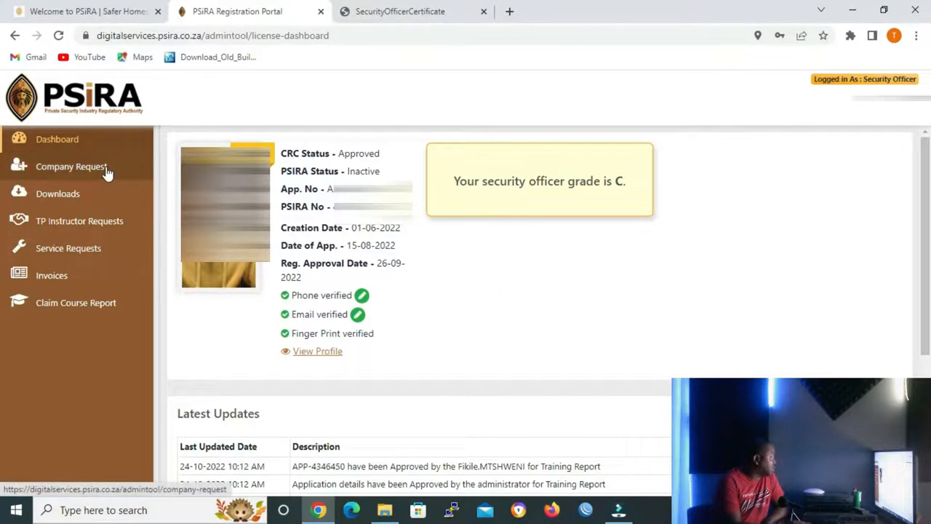
# Step: Show the Security Company Request List, which has no employer requests
pyautogui.click(71, 166)
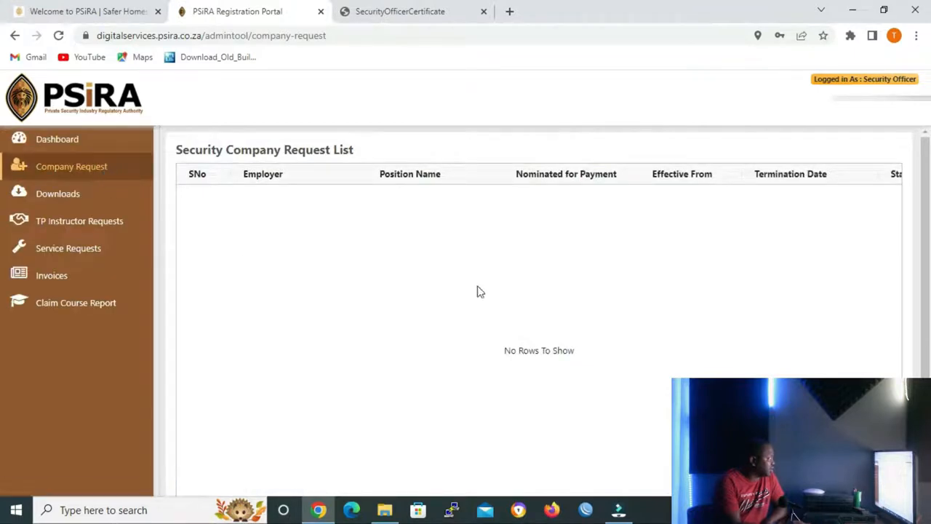
pyautogui.moveTo(515, 302)
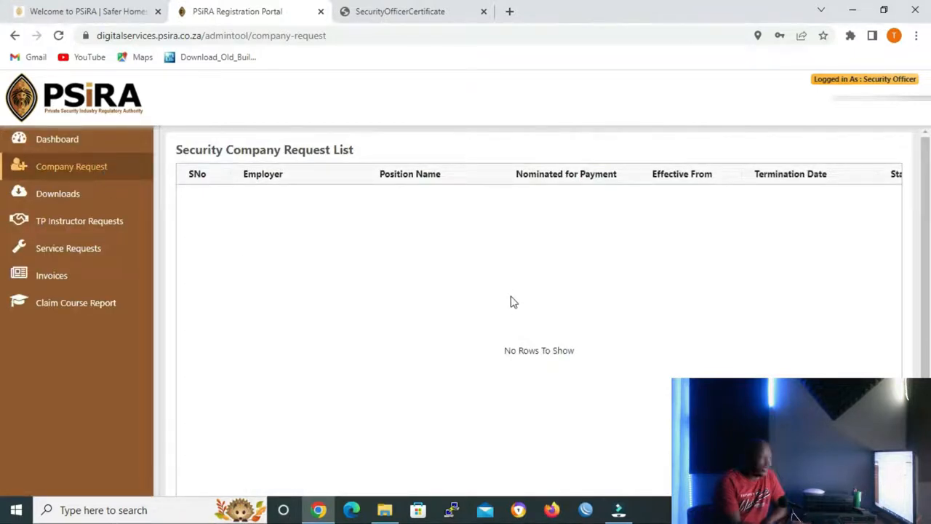
pyautogui.moveTo(385, 242)
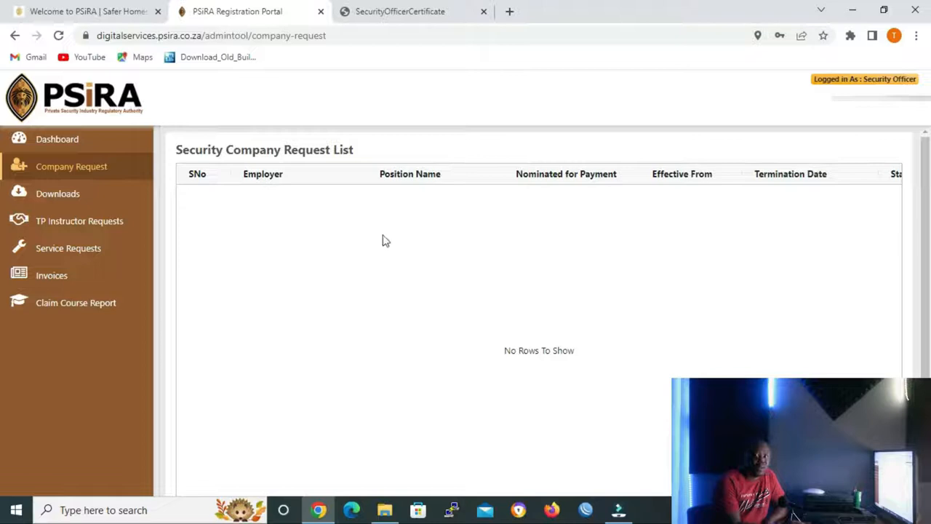
pyautogui.moveTo(847, 330)
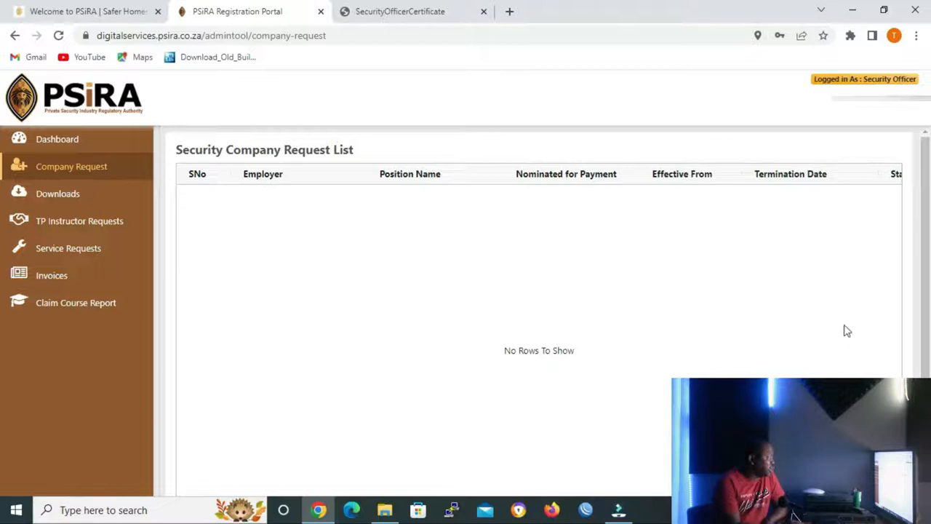
pyautogui.moveTo(460, 285)
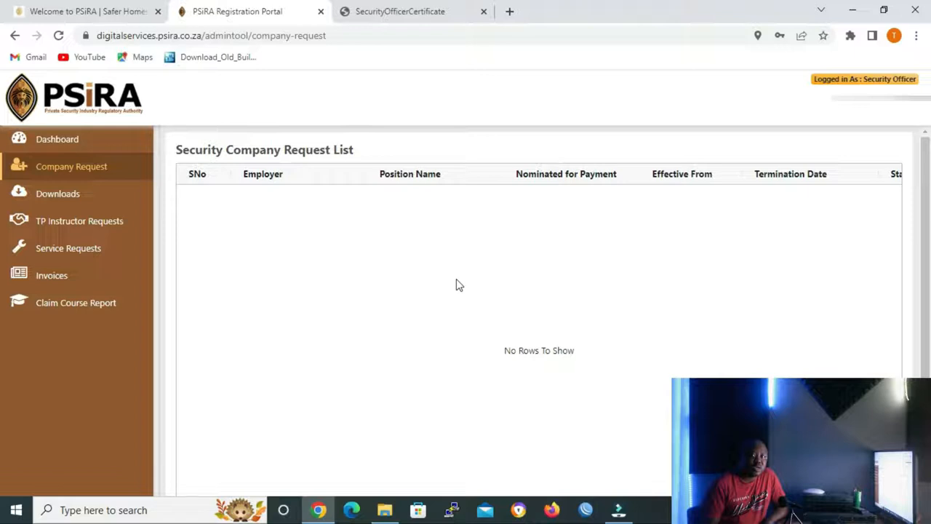
pyautogui.moveTo(110, 209)
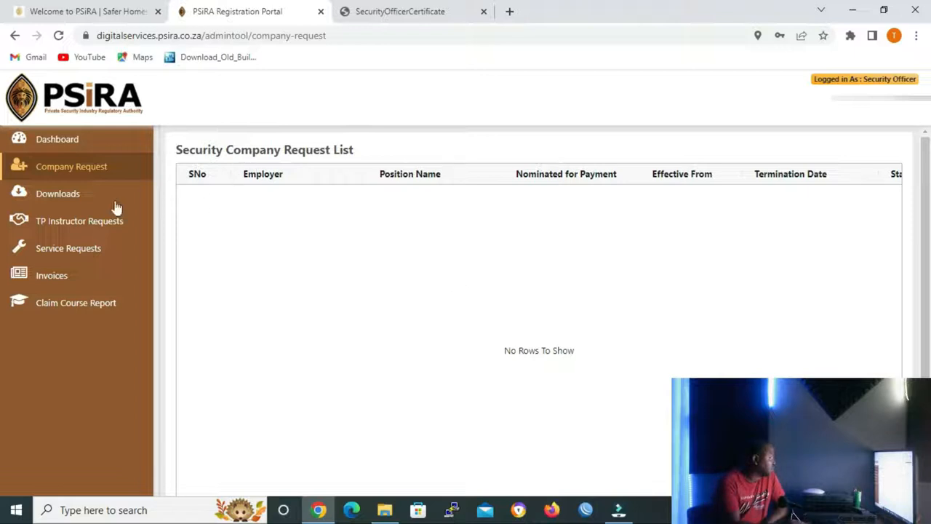
# Step: From Downloads, get the Security Officer Certificate PDF (Grade C, valid until 25 Sep 2024)
pyautogui.click(58, 193)
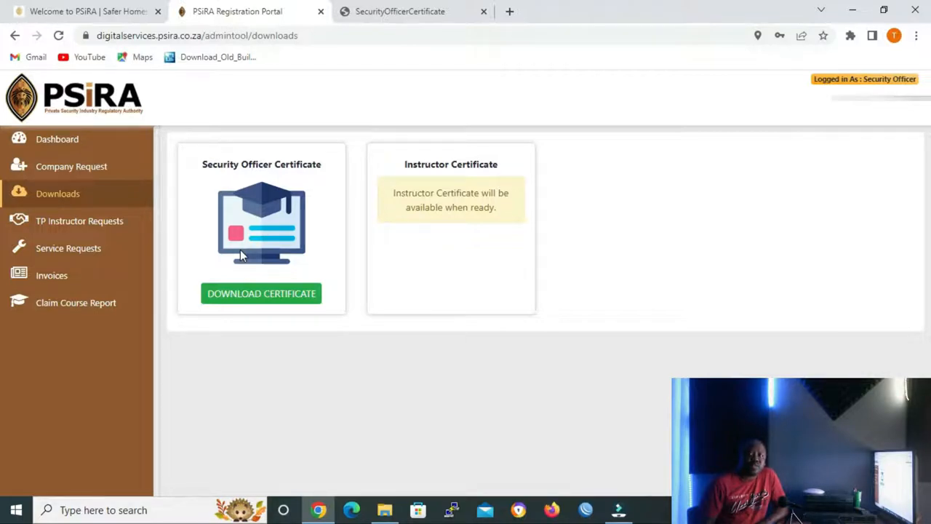
pyautogui.moveTo(411, 88)
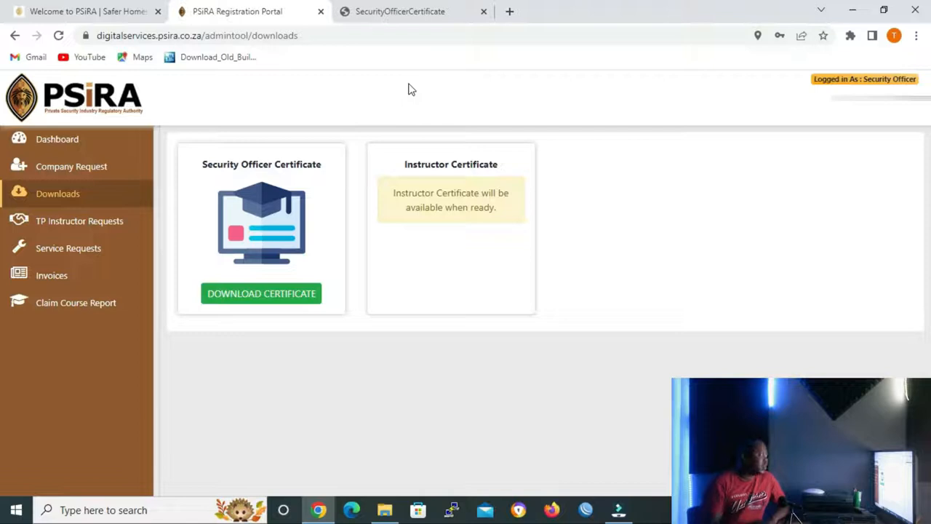
pyautogui.click(399, 11)
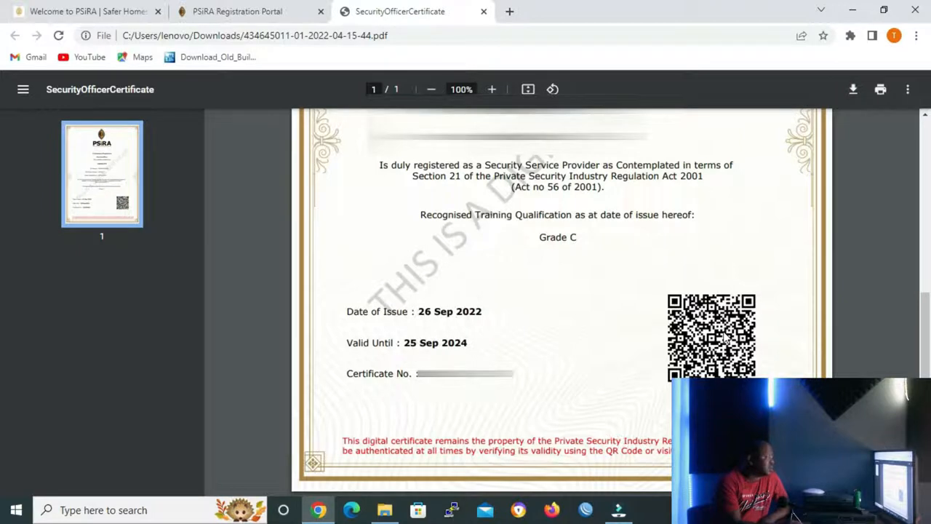
# Step: Return from the certificate PDF to the portal's downloads page
pyautogui.click(255, 12)
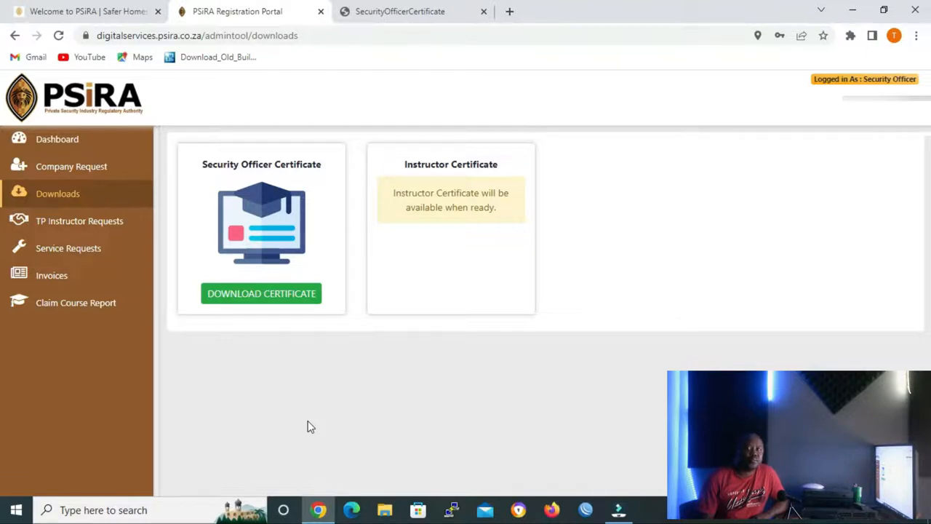
pyautogui.moveTo(310, 396)
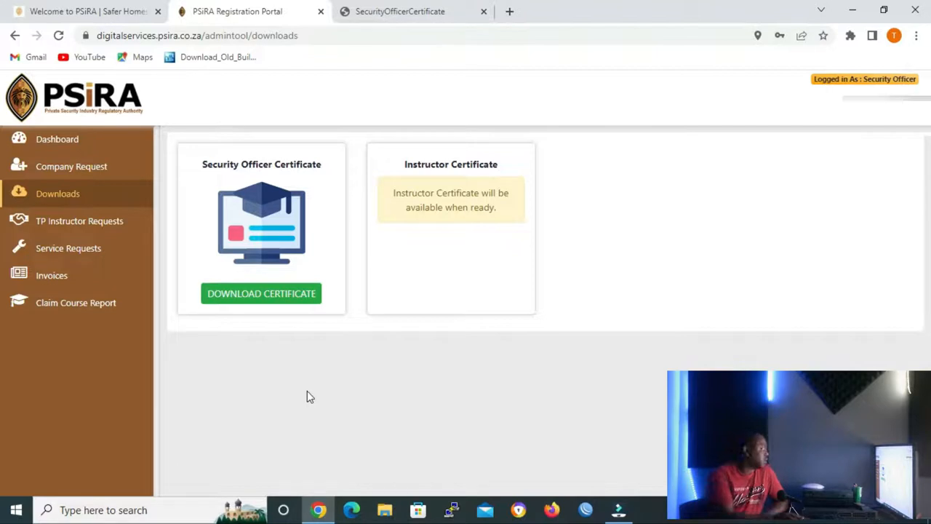
pyautogui.click(81, 221)
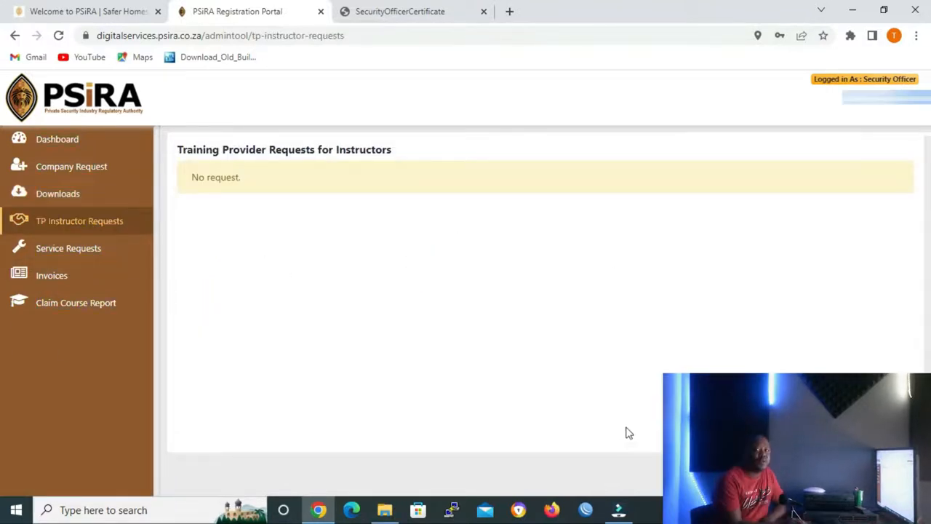
pyautogui.moveTo(731, 324)
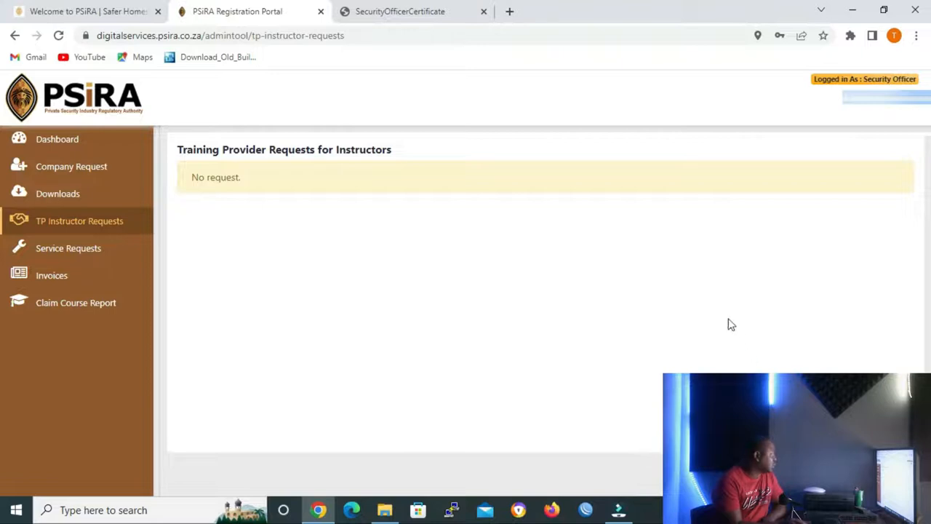
pyautogui.moveTo(651, 381)
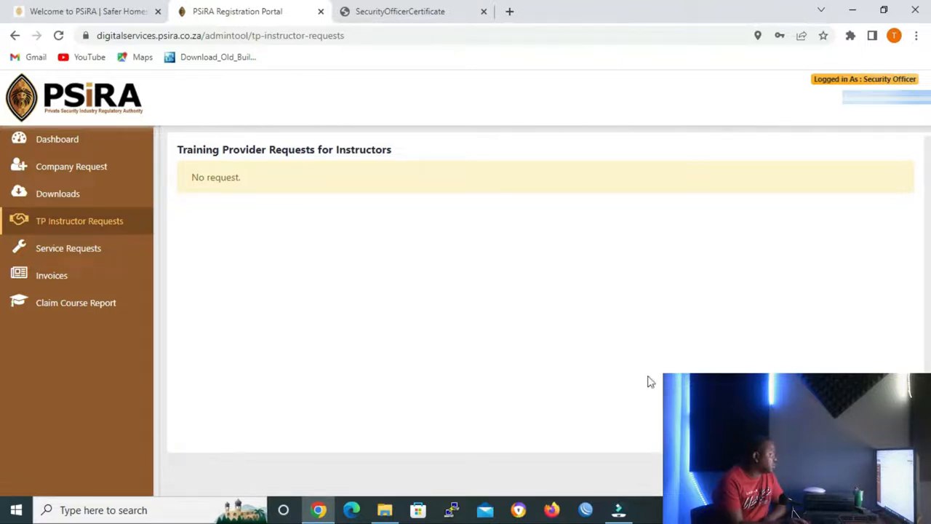
pyautogui.moveTo(358, 304)
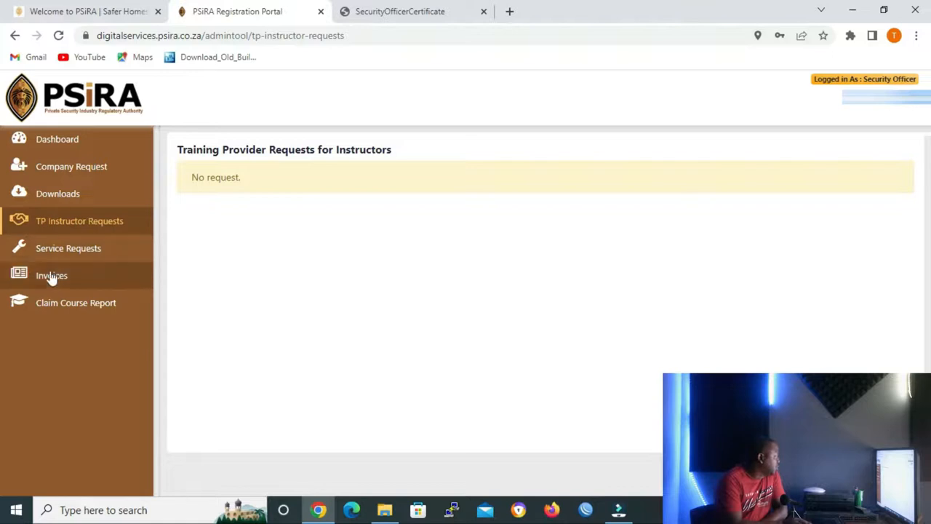
pyautogui.moveTo(90, 253)
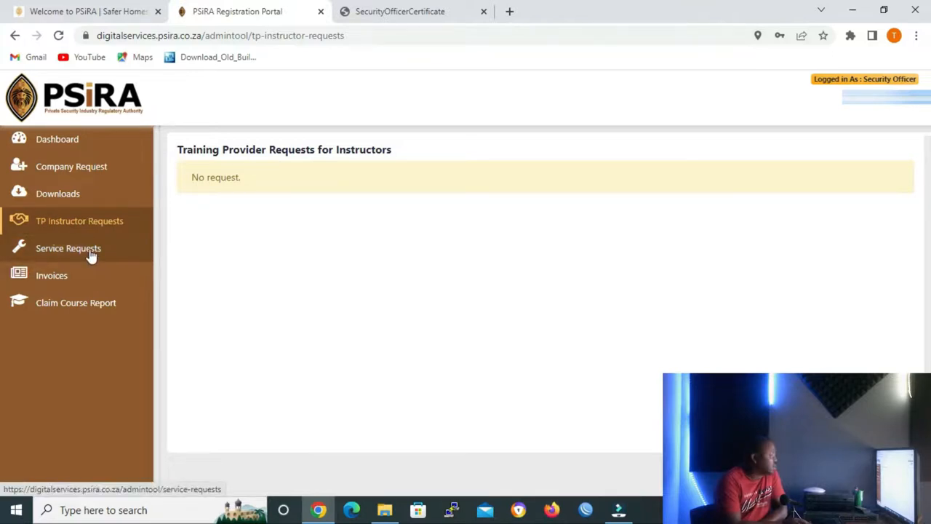
# Step: Show the Service Requests page with the submitted marital status update
pyautogui.click(69, 247)
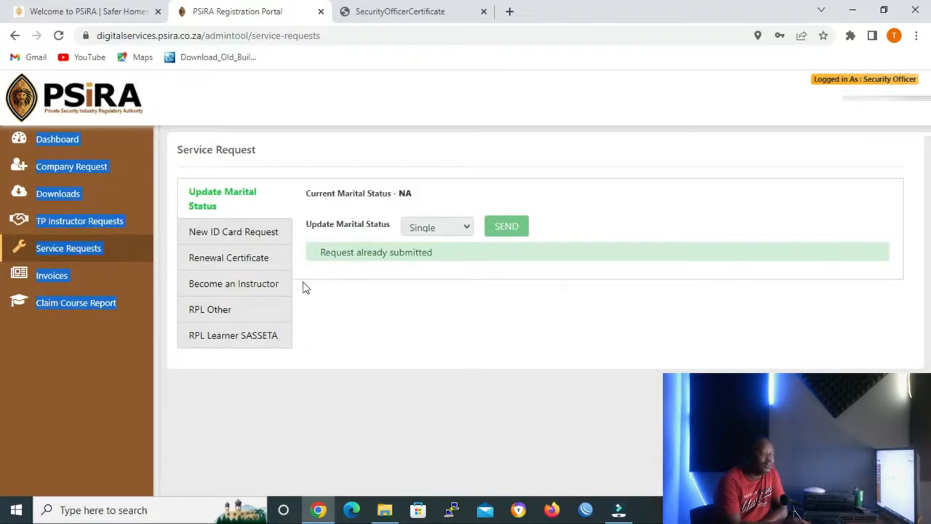
pyautogui.moveTo(448, 323)
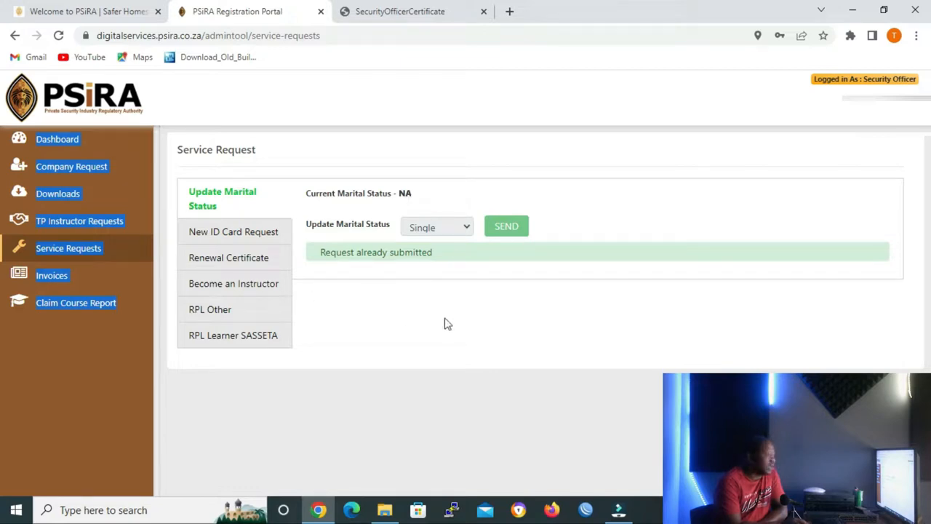
pyautogui.moveTo(445, 323)
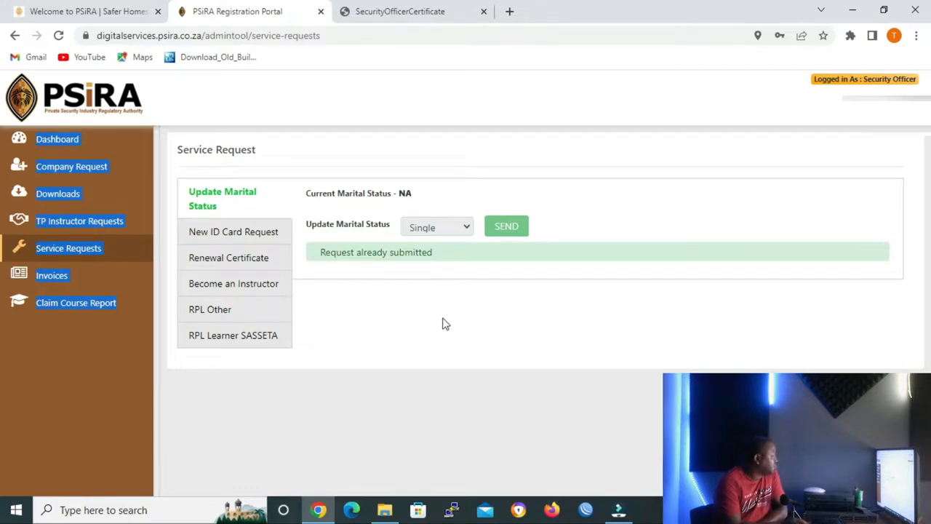
pyautogui.moveTo(440, 323)
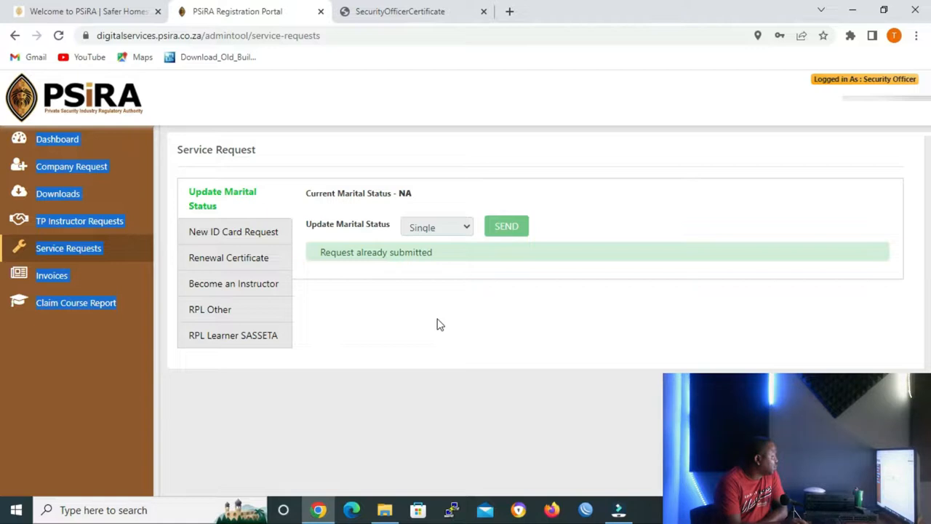
pyautogui.moveTo(253, 233)
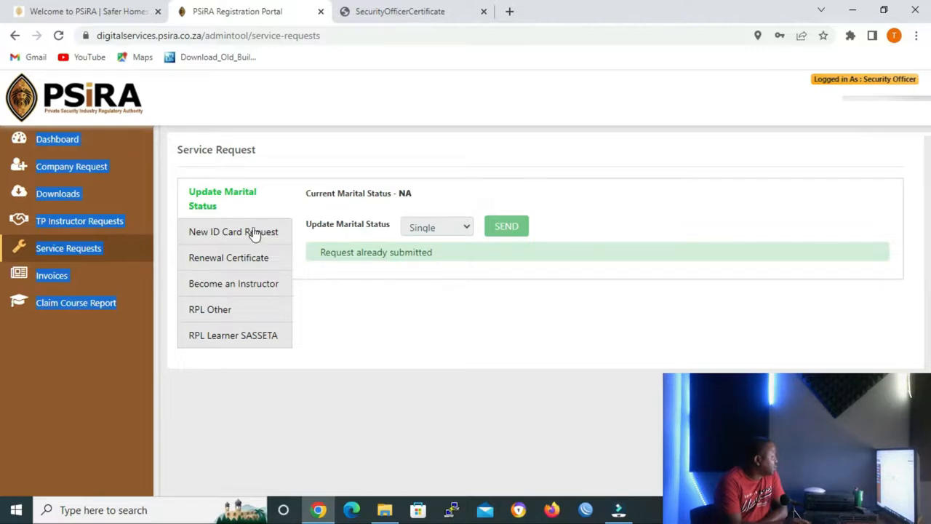
# Step: View the New ID Card Request form's renewal, reissue and upgrade fees, then head to Invoices
pyautogui.click(233, 231)
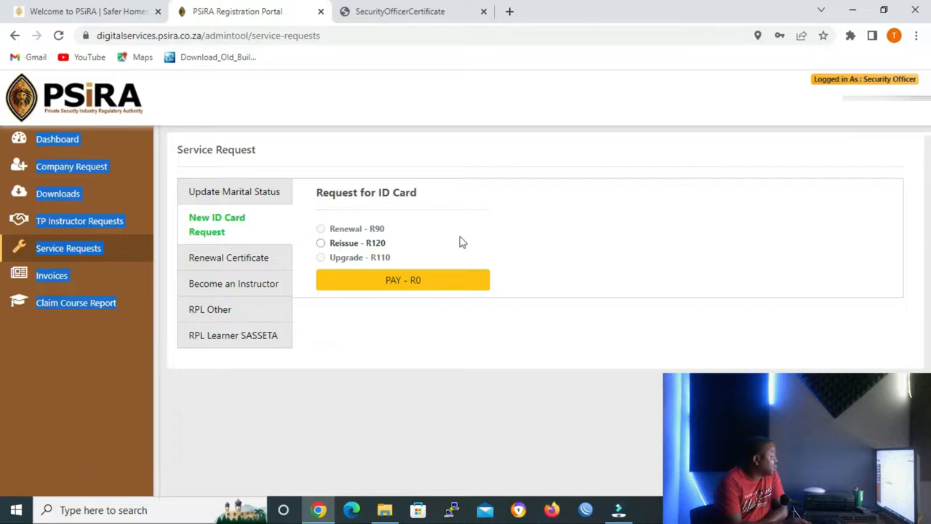
pyautogui.moveTo(395, 255)
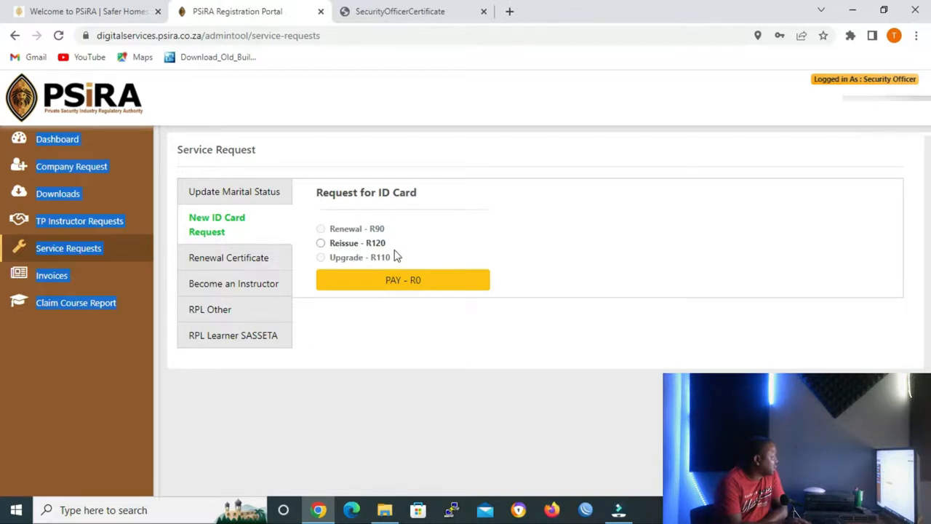
pyautogui.moveTo(382, 265)
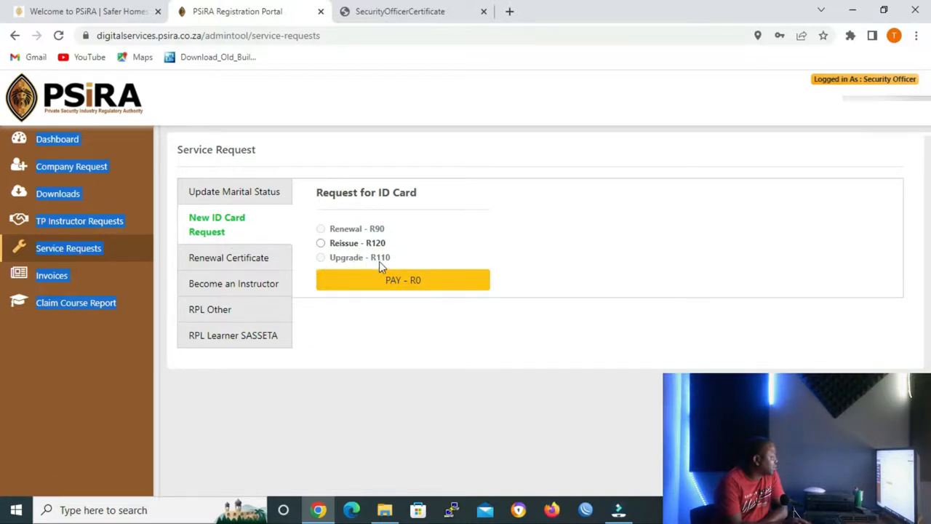
pyautogui.moveTo(393, 272)
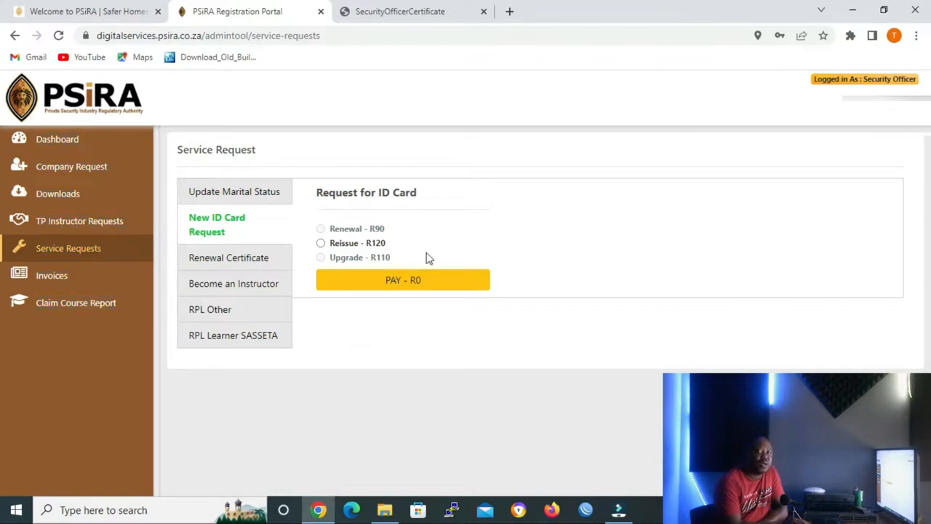
pyautogui.moveTo(509, 256)
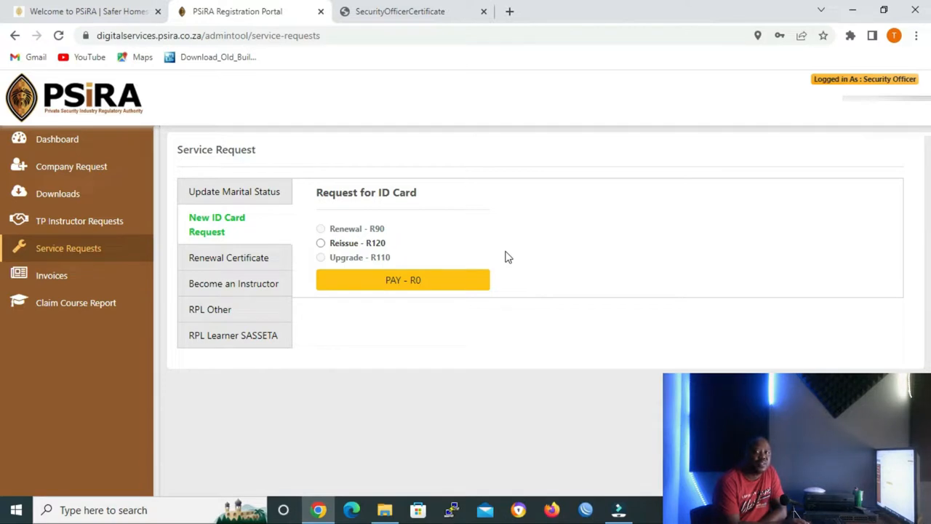
pyautogui.moveTo(523, 253)
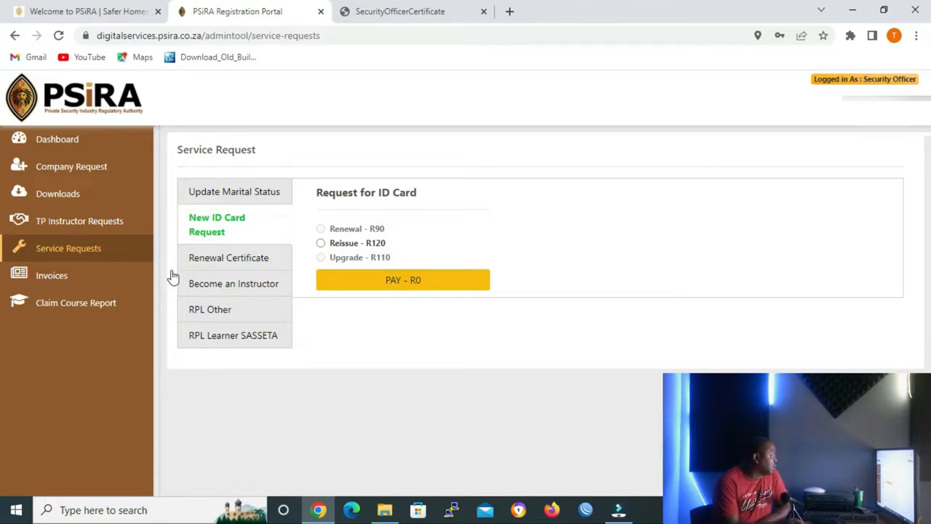
pyautogui.click(51, 277)
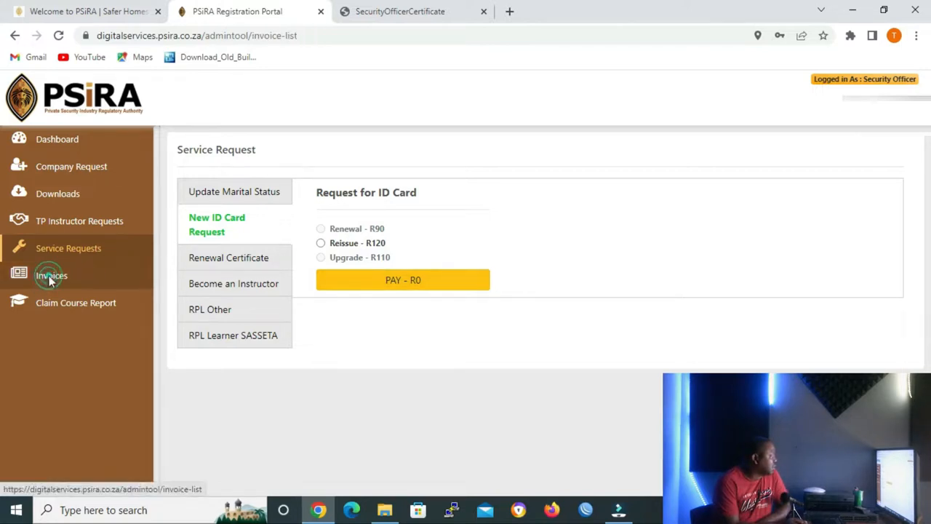
# Step: Review the June 2022 ledger's R0.00 closing balance, then reach the Claim Course Report search form
pyautogui.click(51, 275)
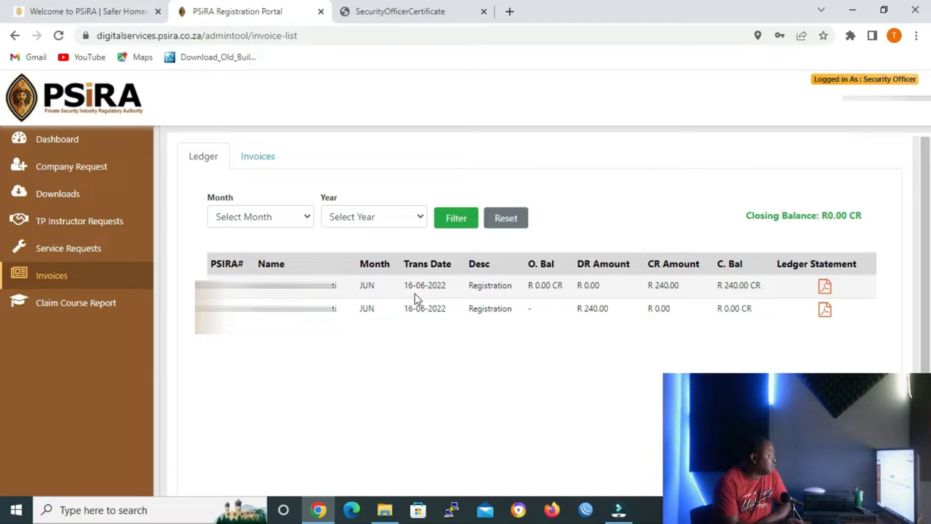
pyautogui.moveTo(812, 329)
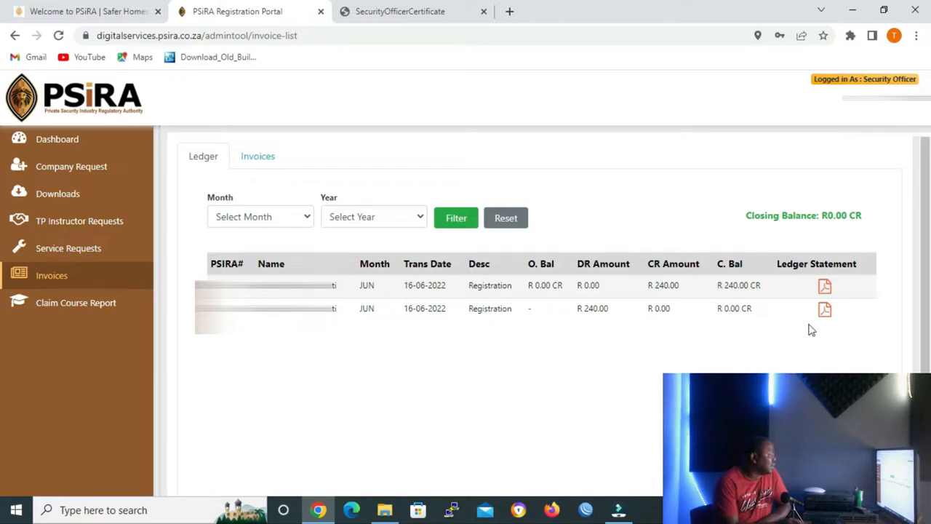
pyautogui.moveTo(692, 323)
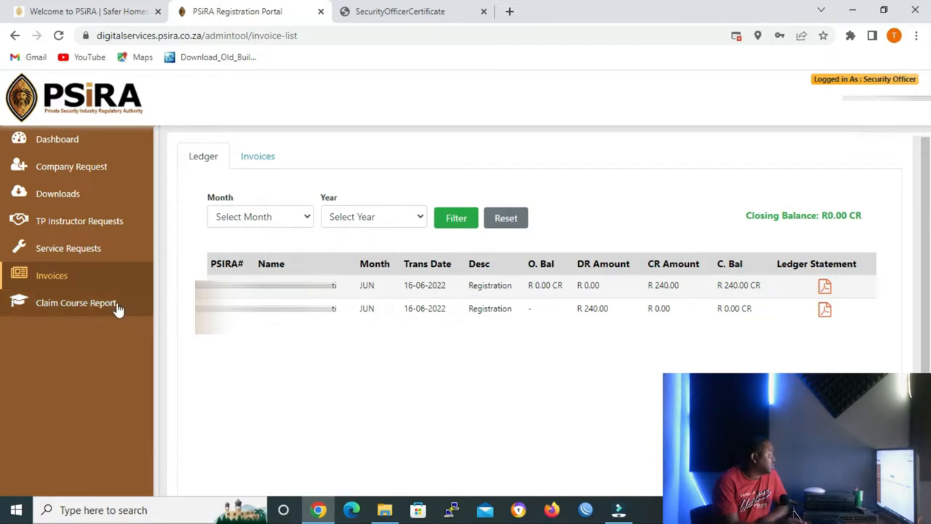
pyautogui.click(79, 302)
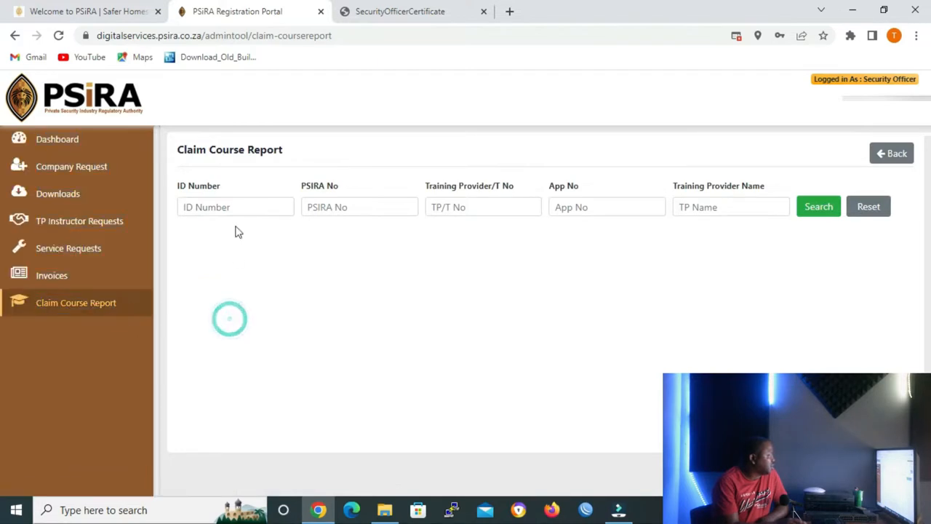
pyautogui.moveTo(425, 288)
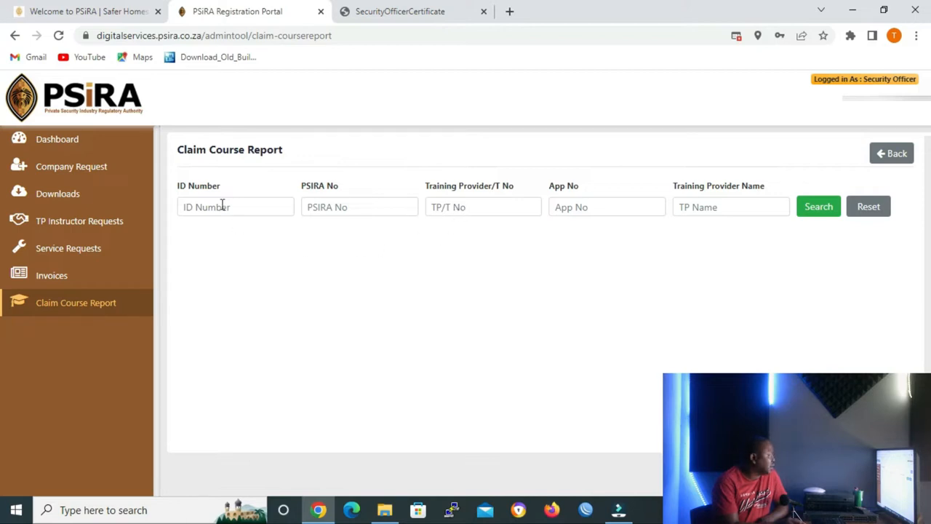
pyautogui.moveTo(503, 207)
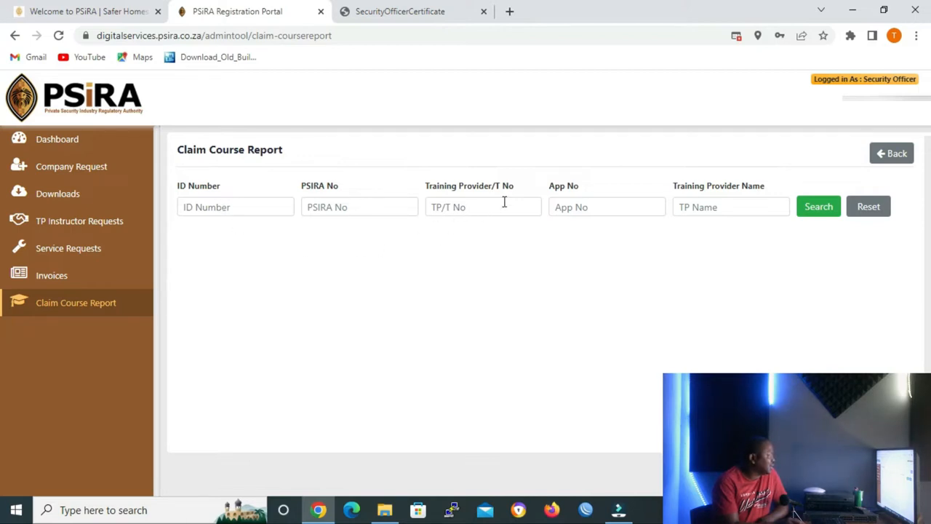